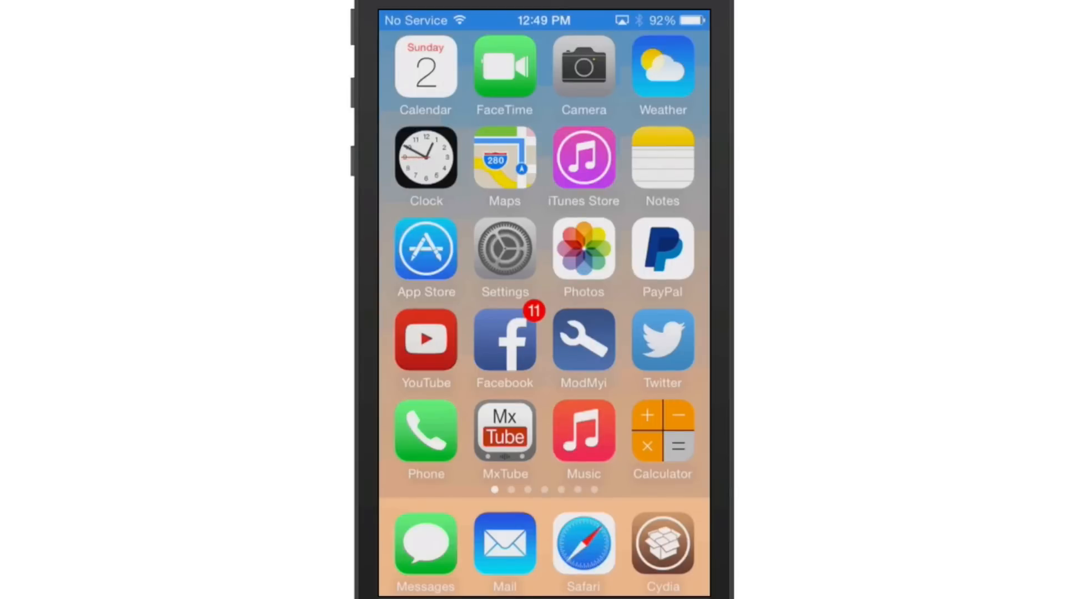
Step: Reach the Battery Usage breakdown via Settings > General > Usage
left_click(662, 545)
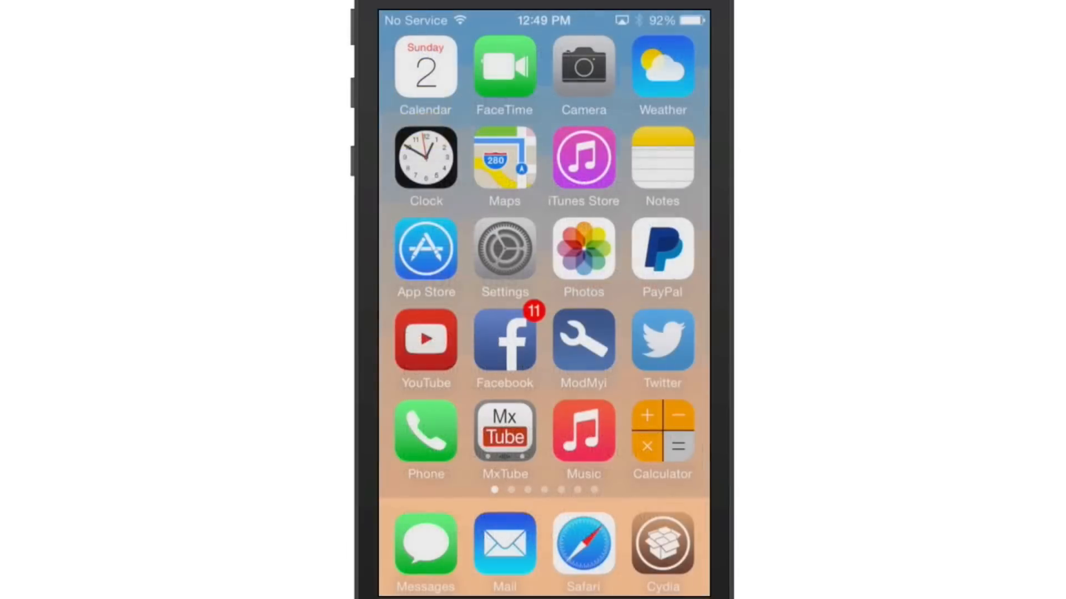
left_click(504, 250)
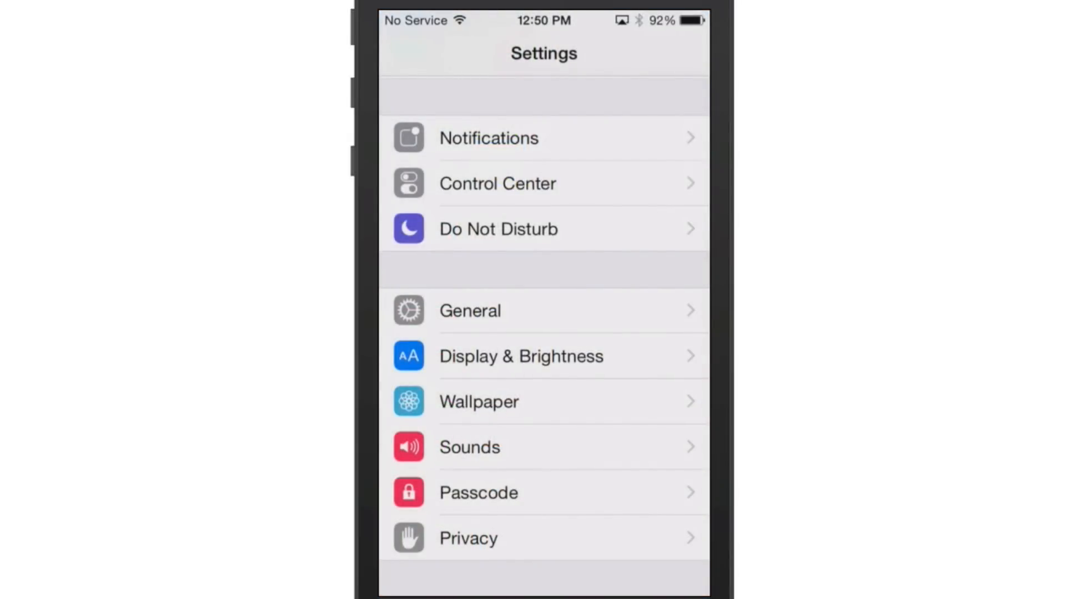
left_click(470, 310)
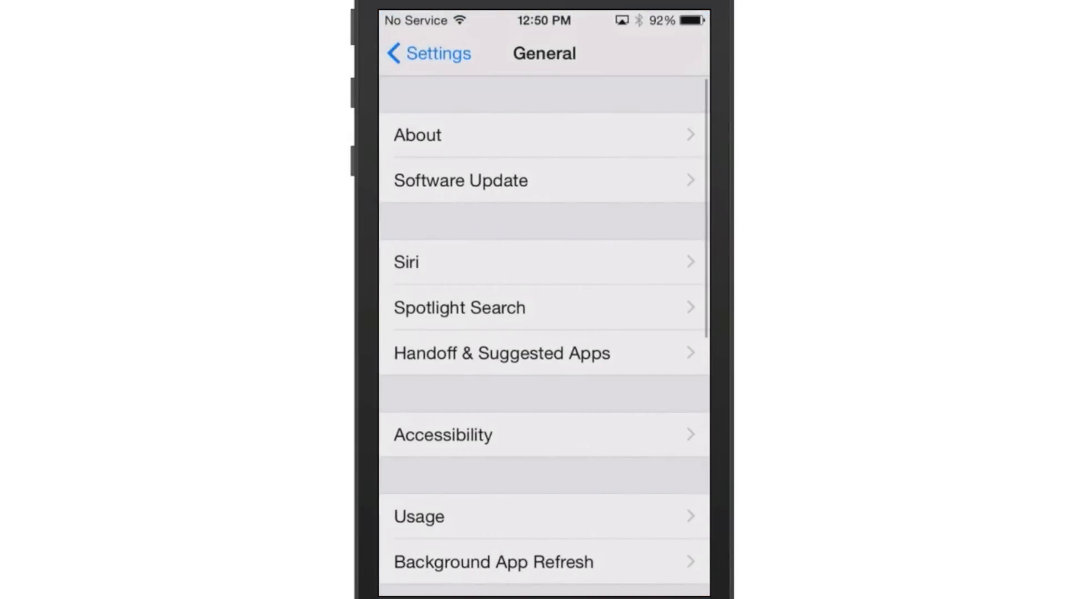
left_click(418, 518)
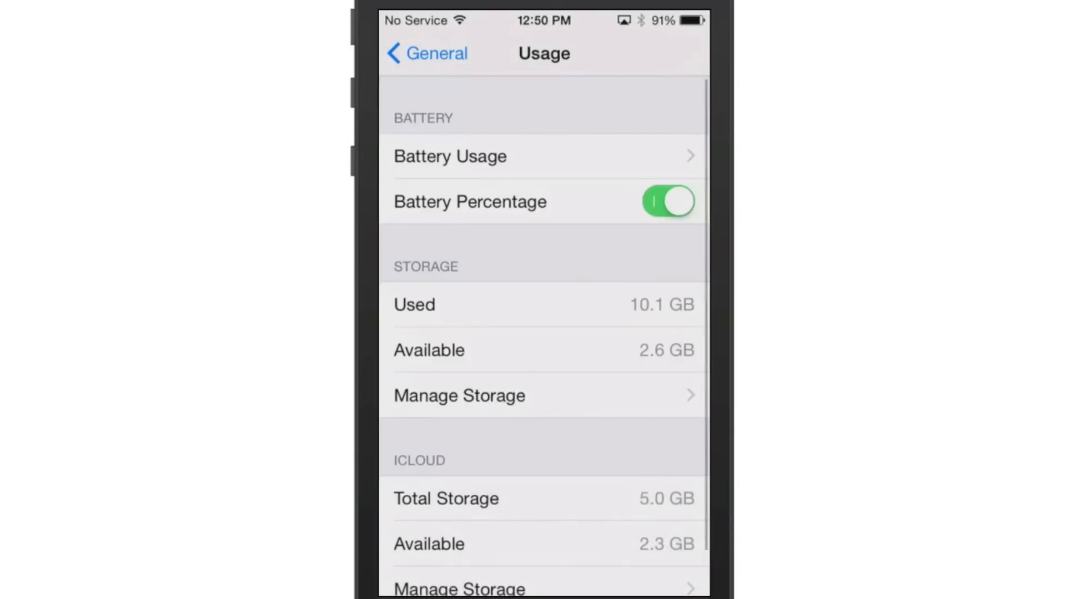
left_click(450, 156)
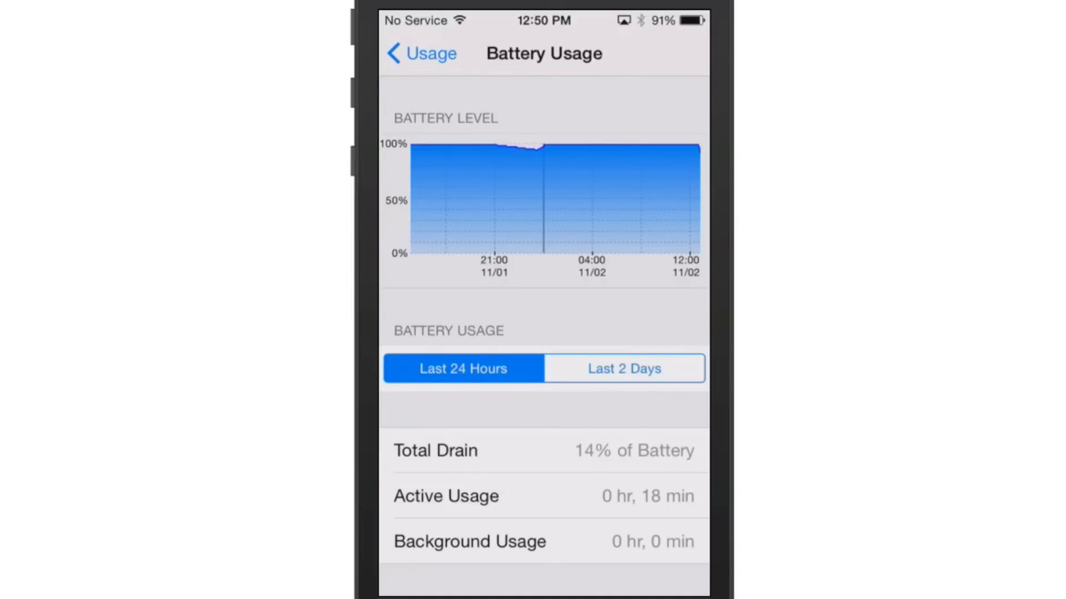
Step: Scroll through the per-app battery drain list, with Cydia at 40%
scroll("down", 3)
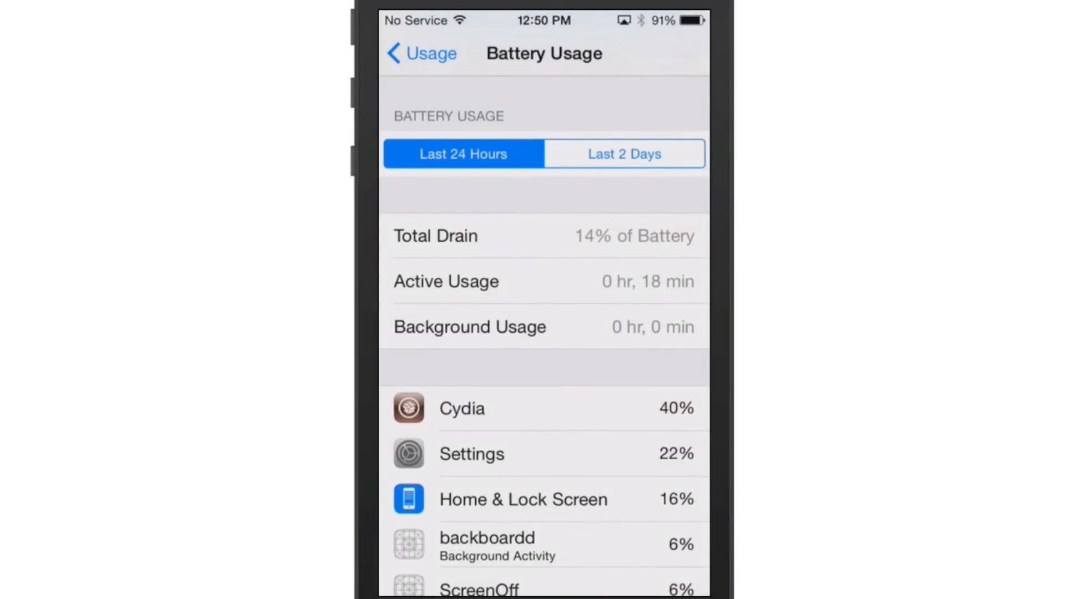
scroll("down", 3)
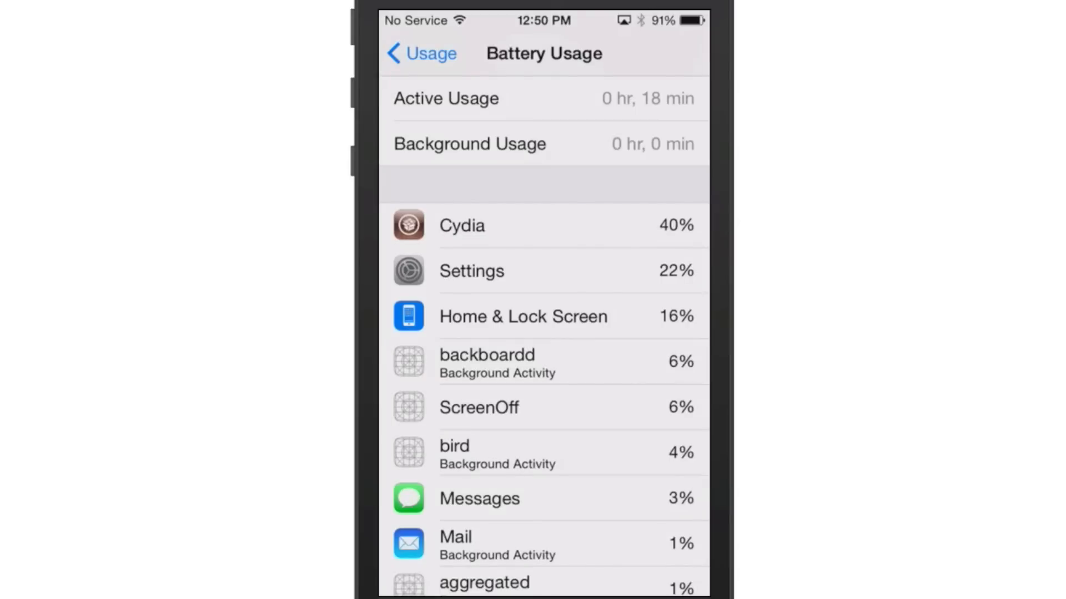
scroll("down", 3)
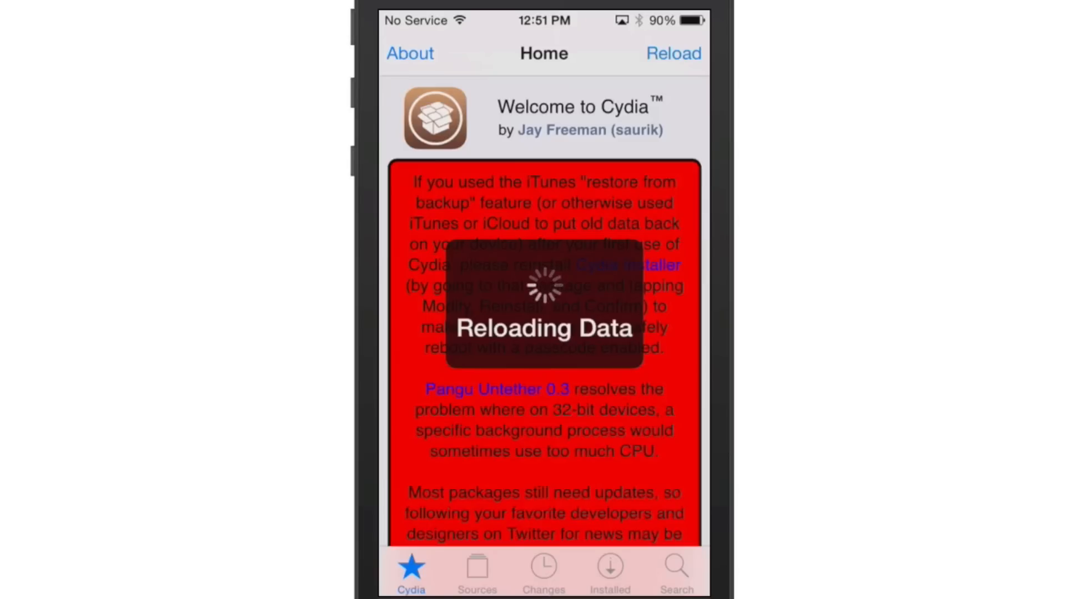
Step: Switch from Cydia back to the General > Usage settings page
left_click(610, 568)
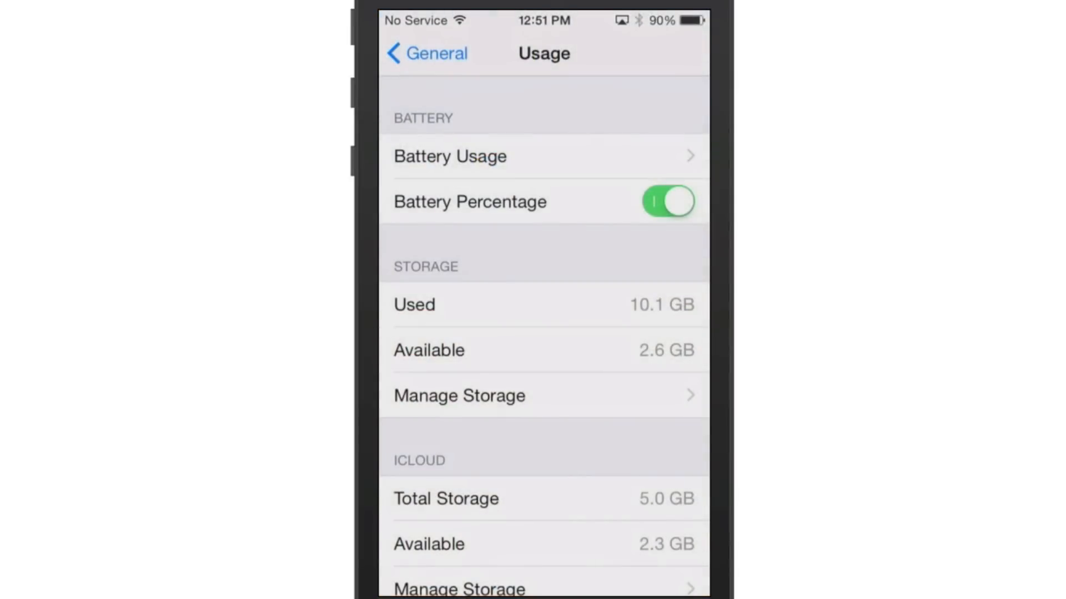
Step: Back out to the main Settings list and scroll to the ForceGoodFit and ForceReach entries
left_click(425, 53)
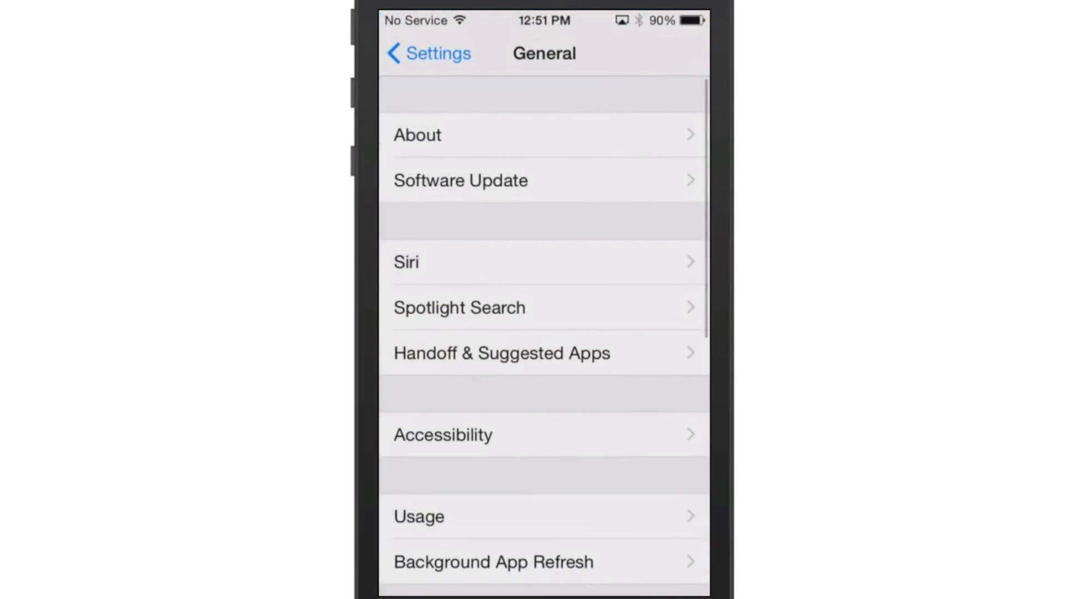
left_click(427, 53)
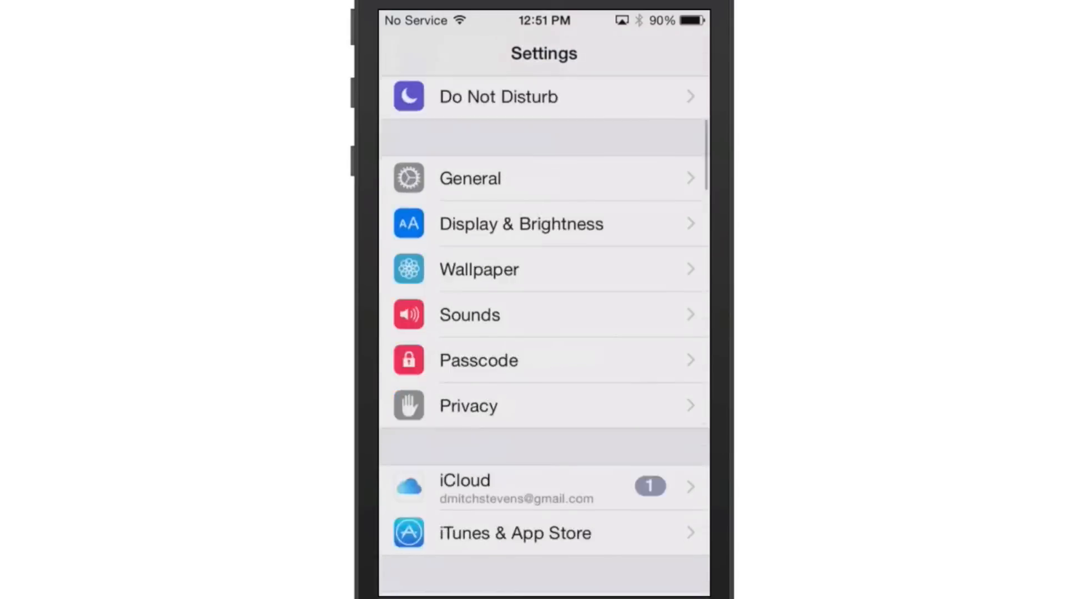
scroll("down", 3)
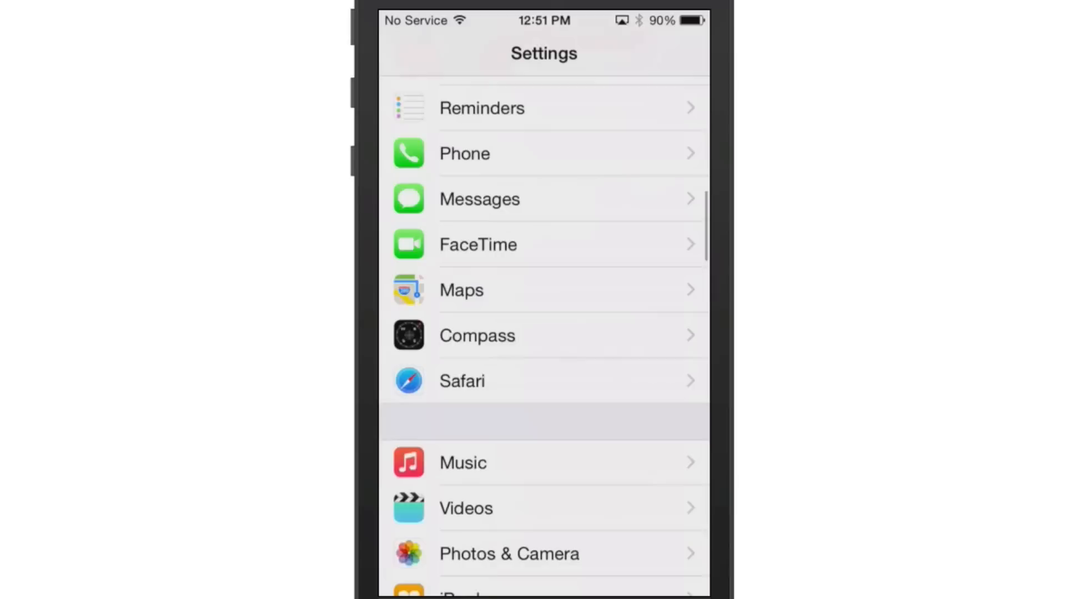
scroll("down", 3)
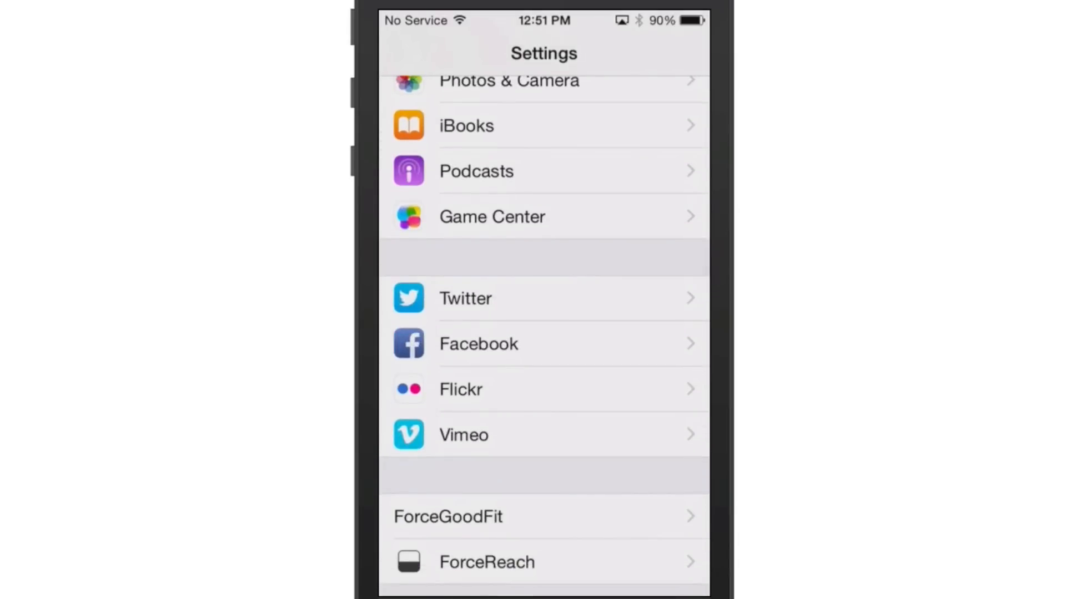
scroll("down", 3)
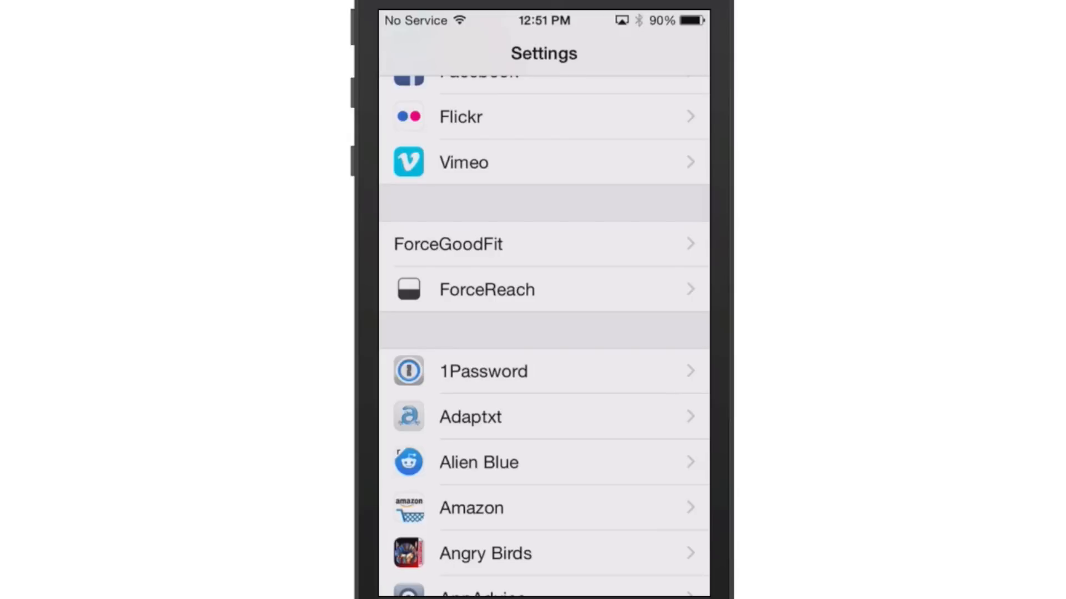
Step: Review the tweak's Enabled in Application toggles (Facebook, Instagram on), then return to the main Settings list
left_click(448, 244)
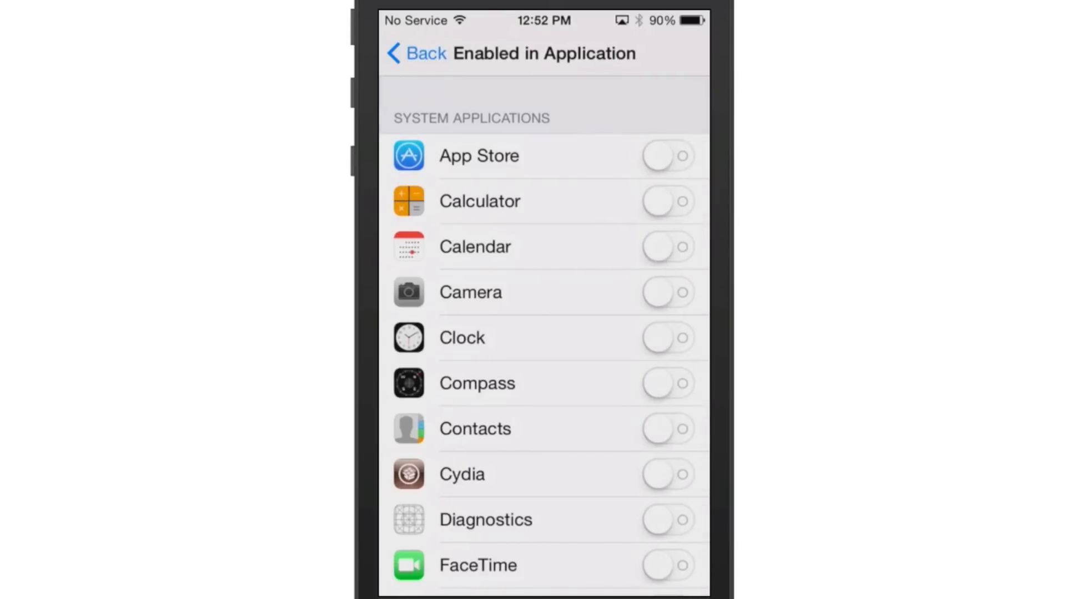
scroll("down", 3)
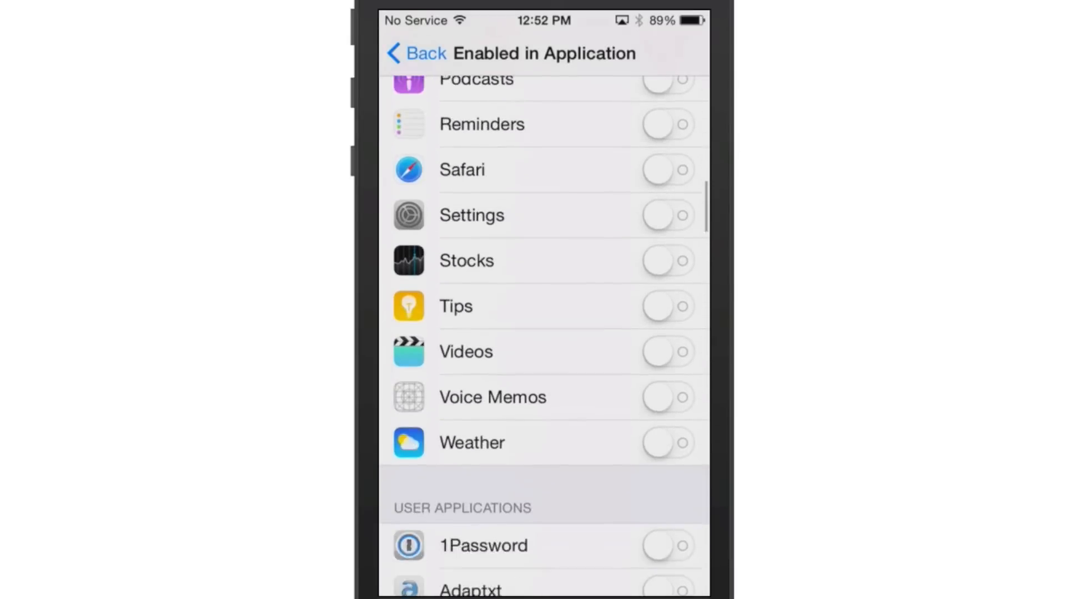
scroll("down", 3)
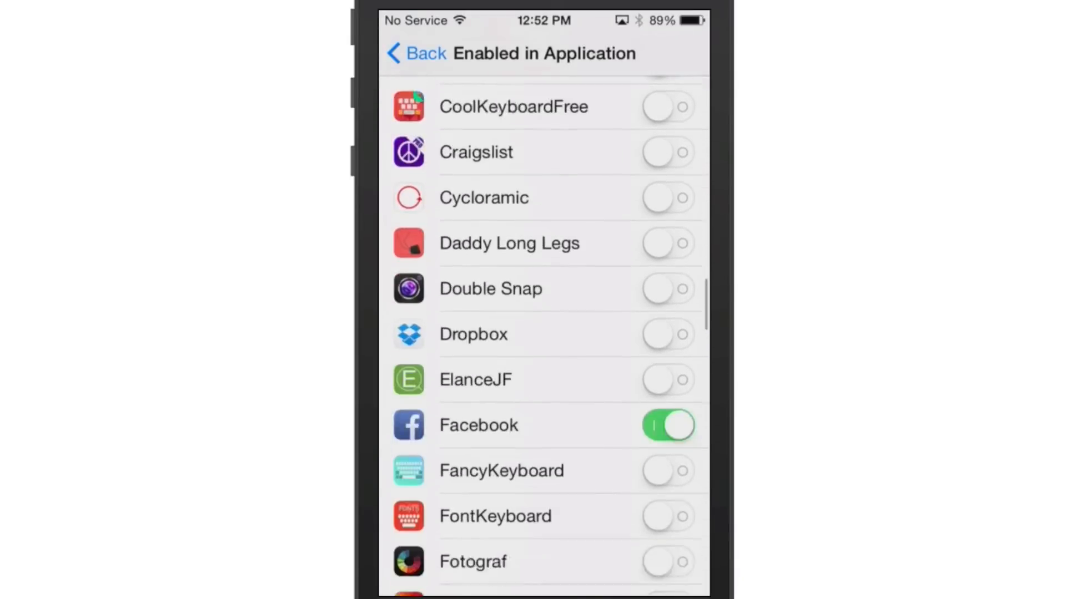
scroll("down", 3)
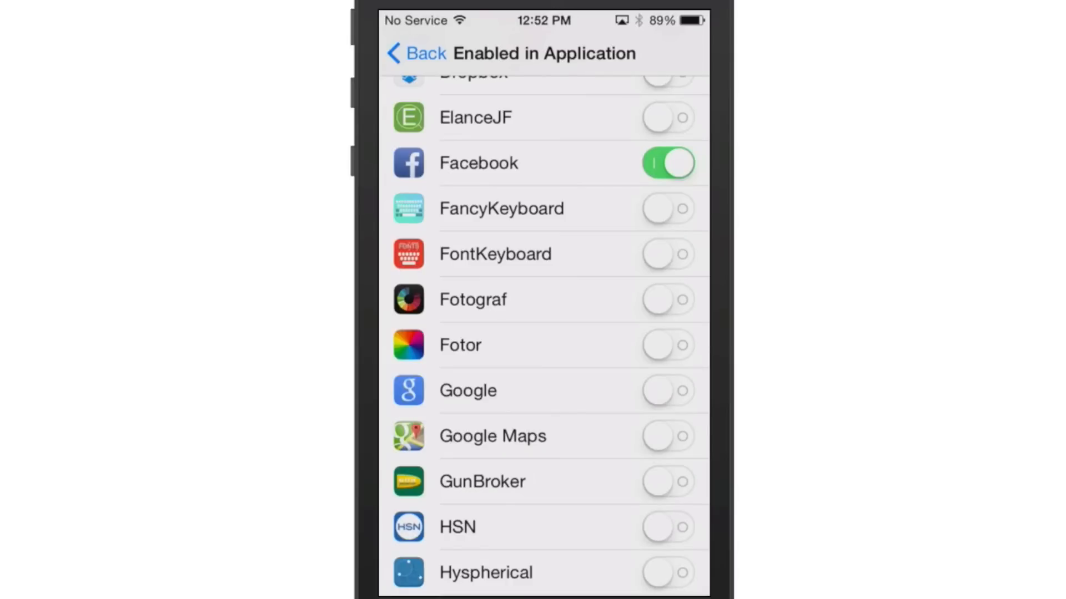
scroll("down", 3)
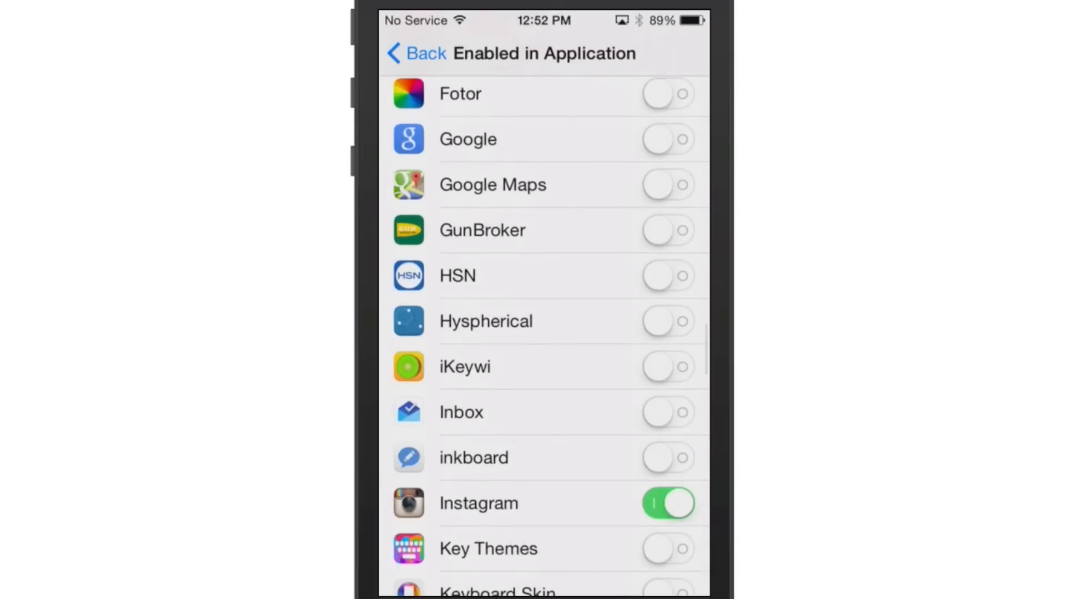
scroll("down", 3)
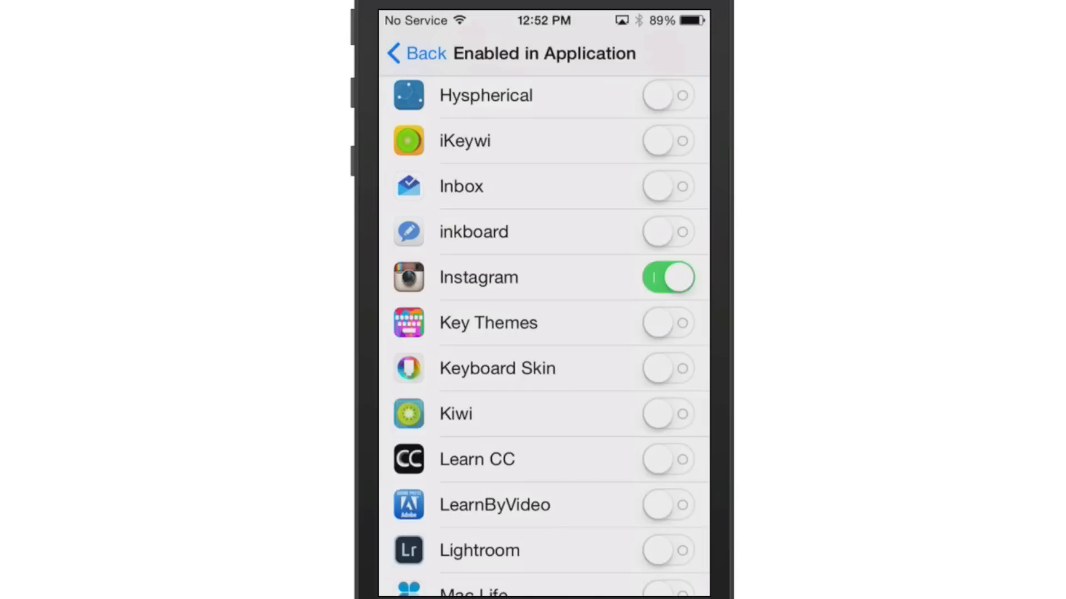
scroll("down", 3)
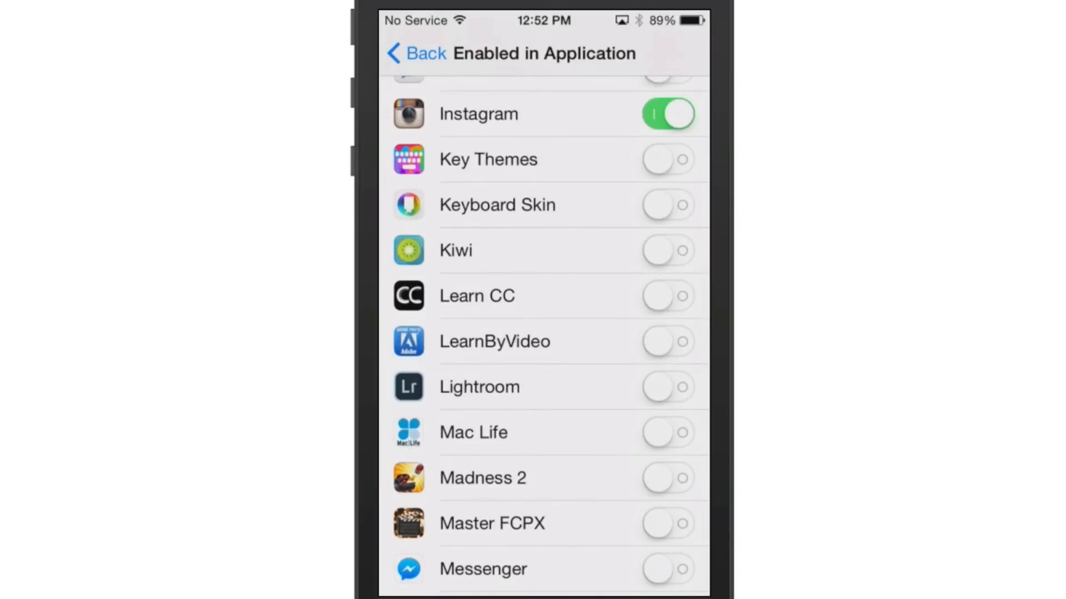
left_click(418, 52)
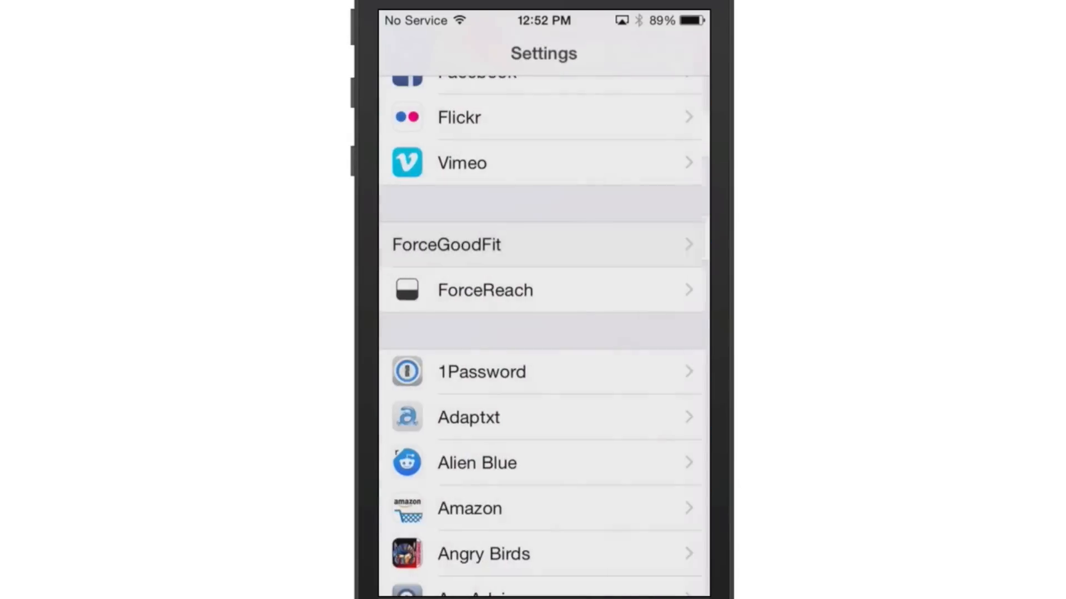
Step: Exit Settings to the first home screen page with the Home button
left_click(484, 290)
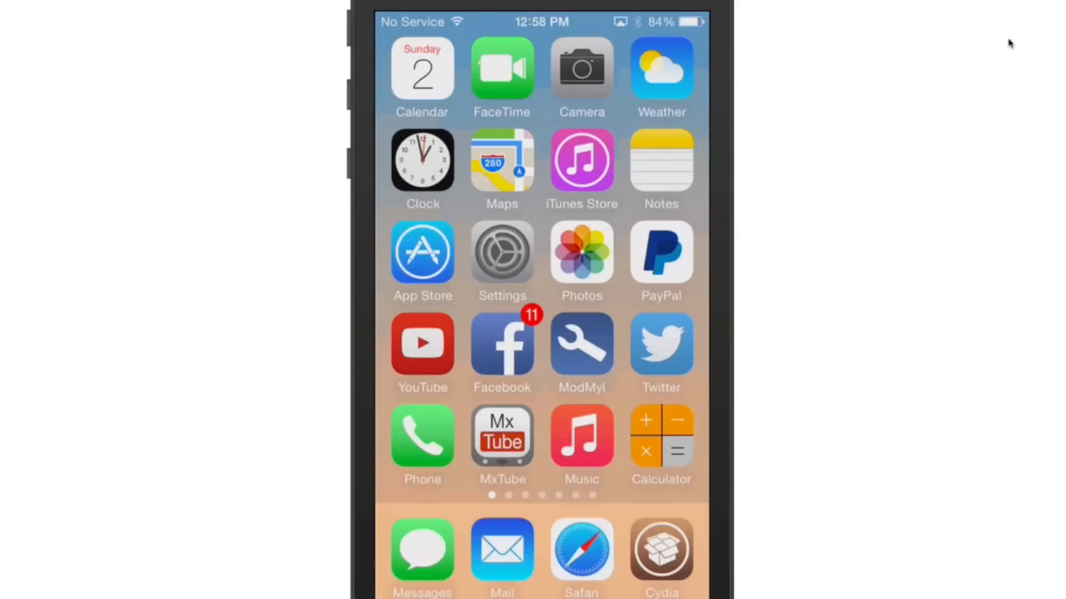
Step: Swipe across the home screen pages to the last page with the wallpaper apps and back
left_click(501, 254)
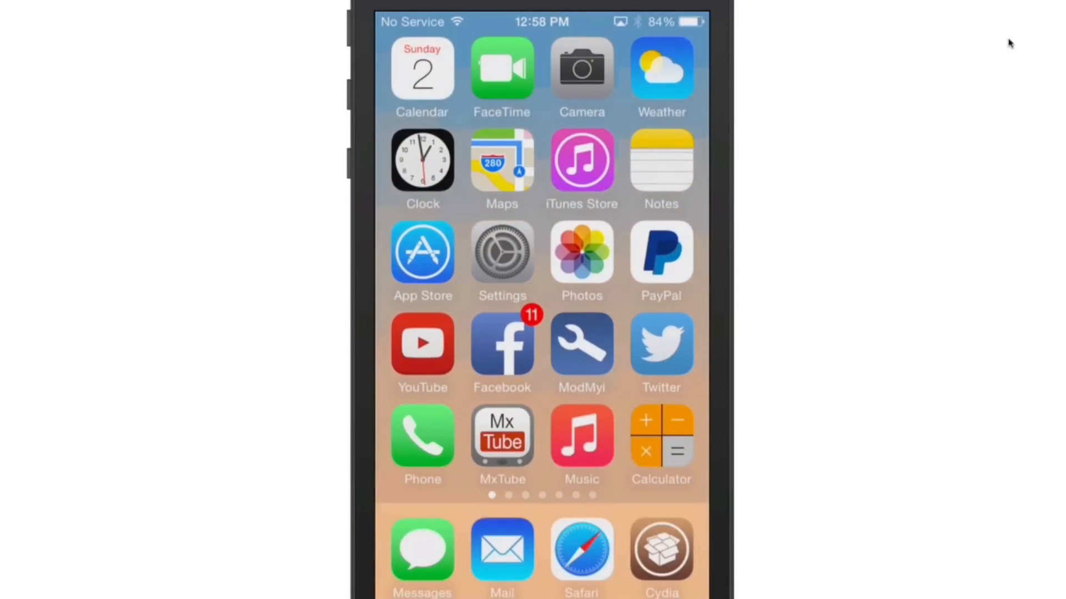
scroll("left", 3)
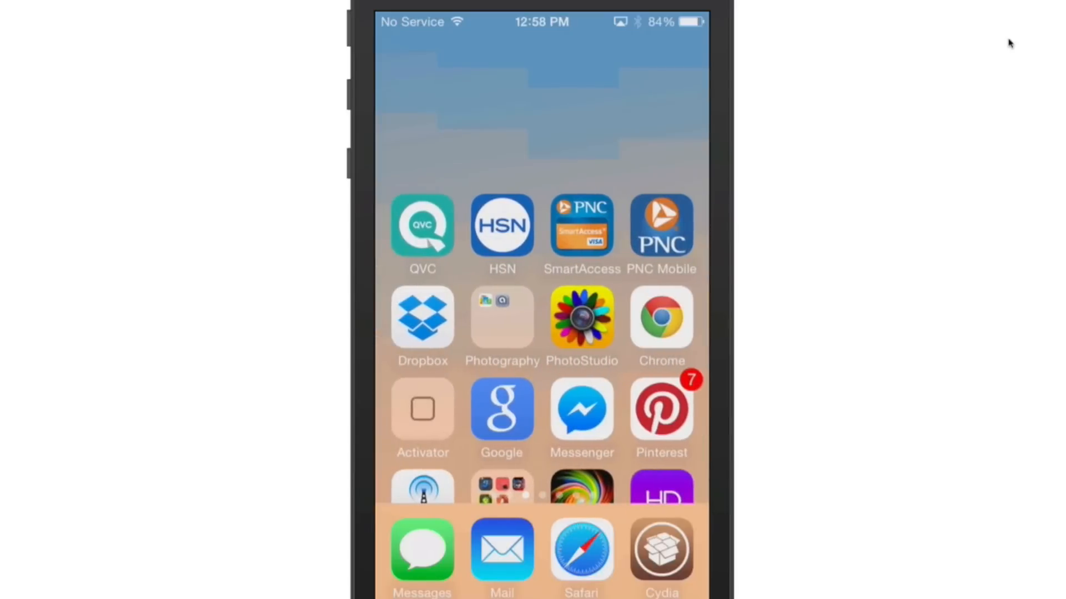
scroll("left", 3)
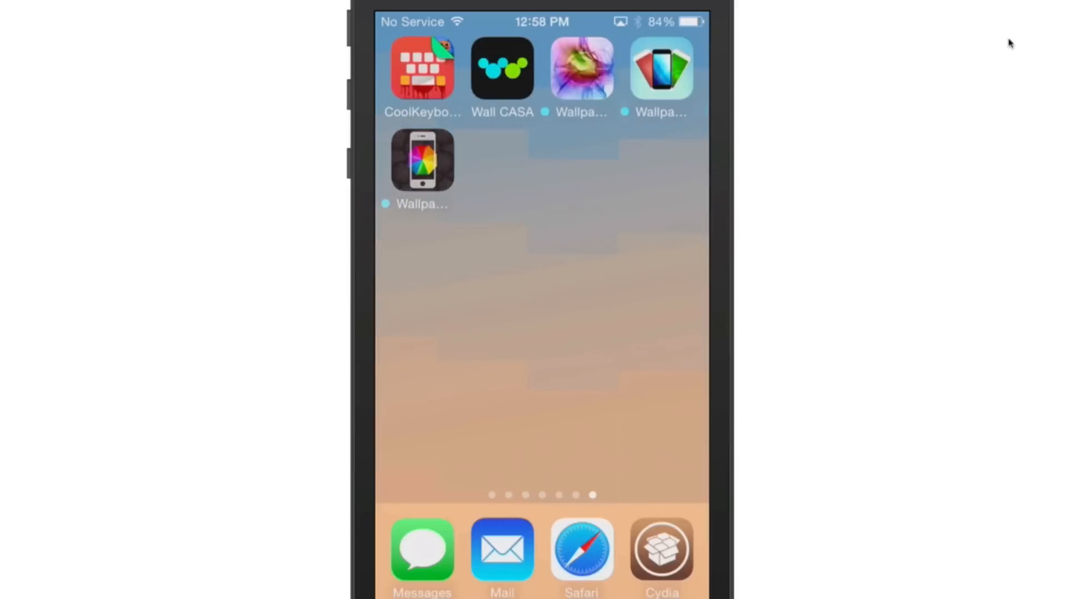
scroll("right", 3)
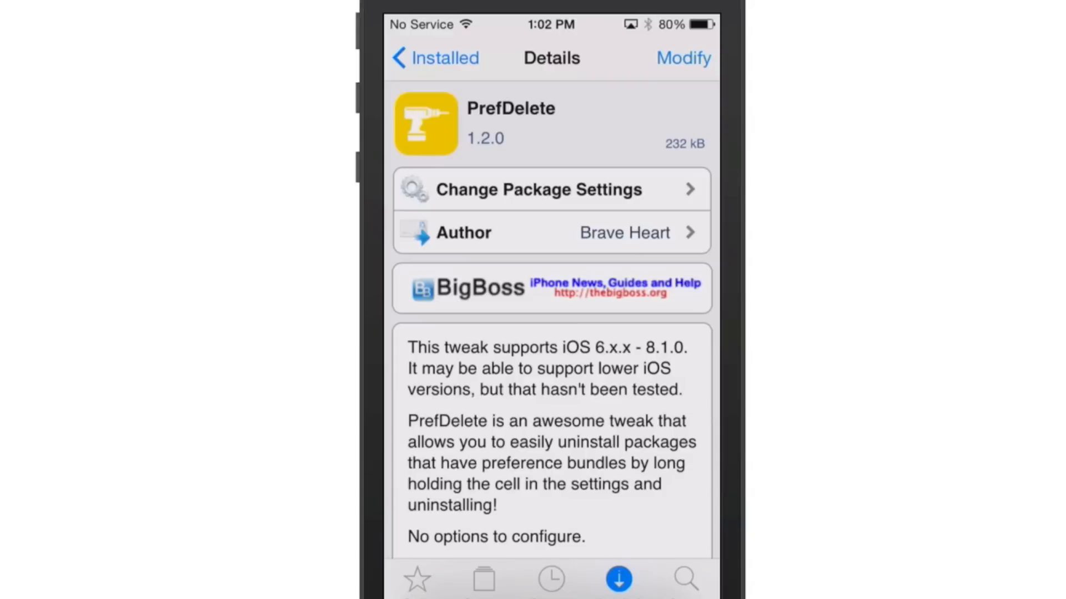
Step: View PrefDelete's Reinstall/Remove options under Modify and cancel without changes
left_click(684, 59)
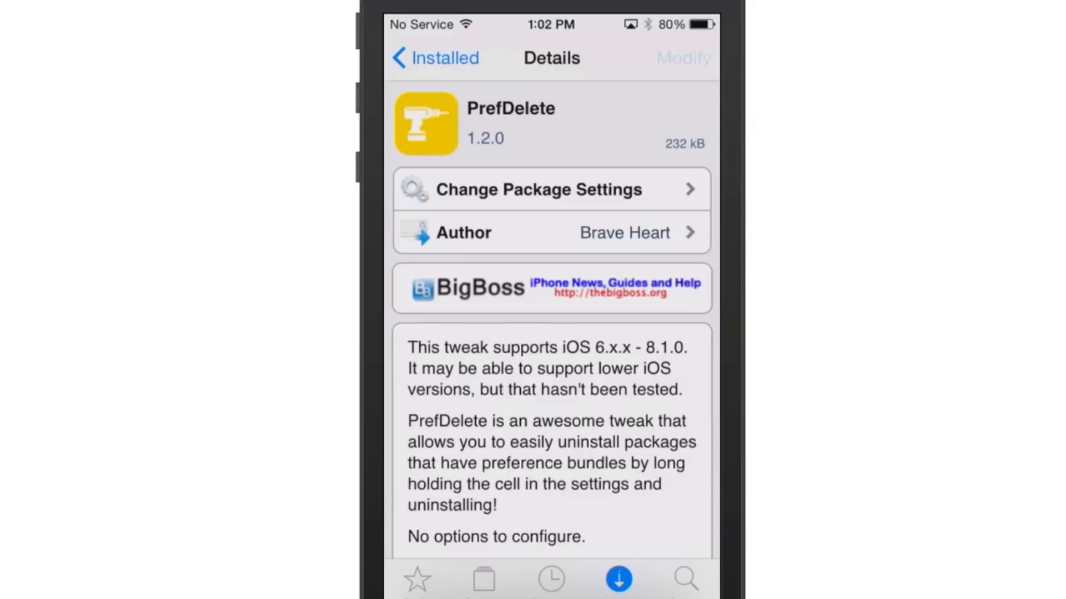
left_click(686, 58)
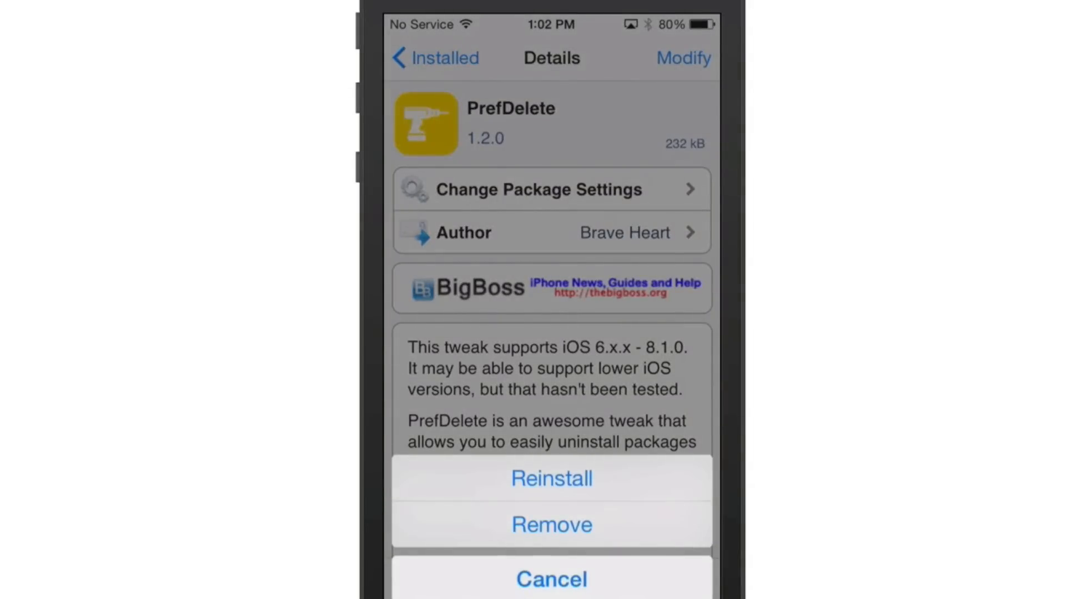
left_click(550, 594)
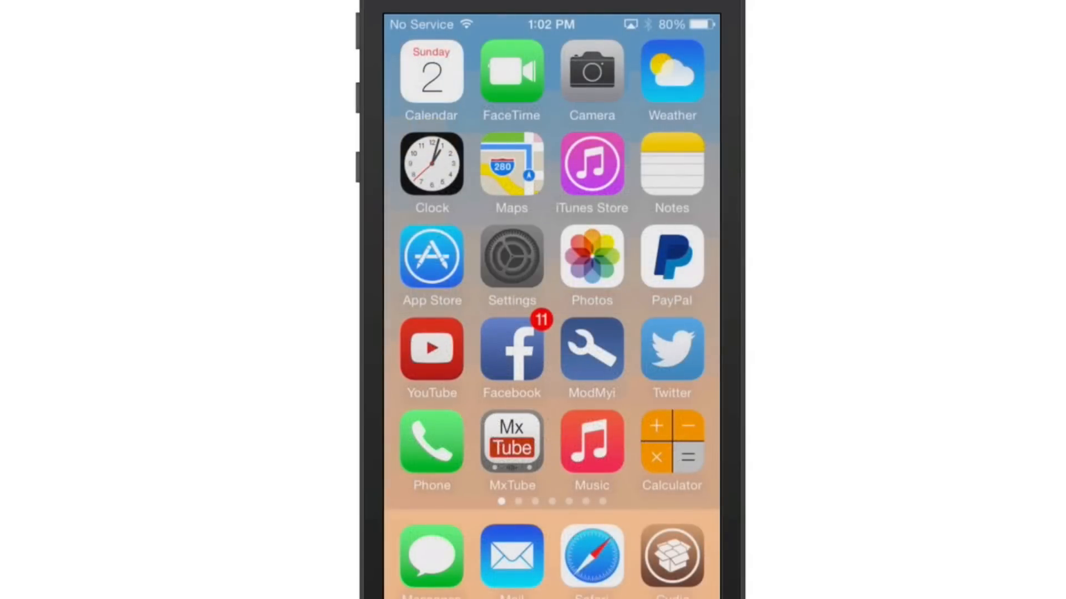
Step: Long-press Activator in Settings to get PrefDelete's uninstall alert and answer NO
left_click(511, 257)
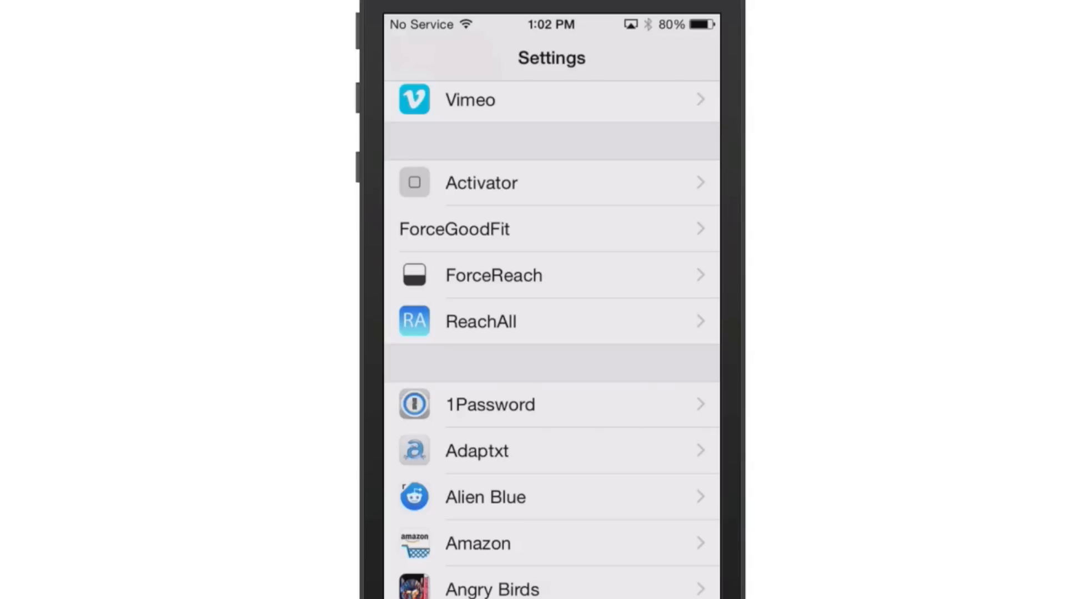
left_click(550, 183)
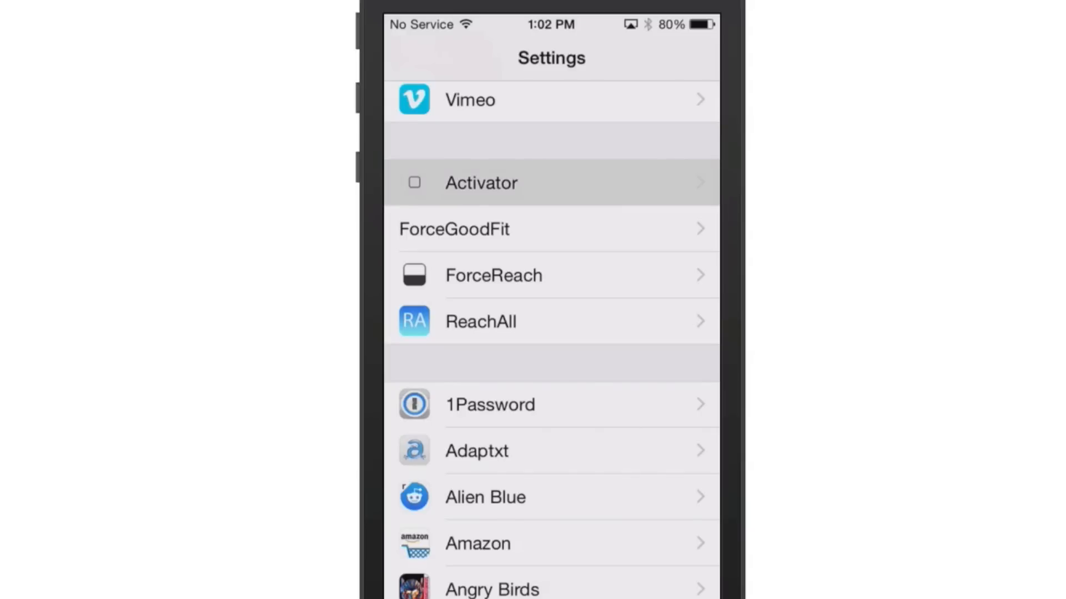
left_click(481, 182)
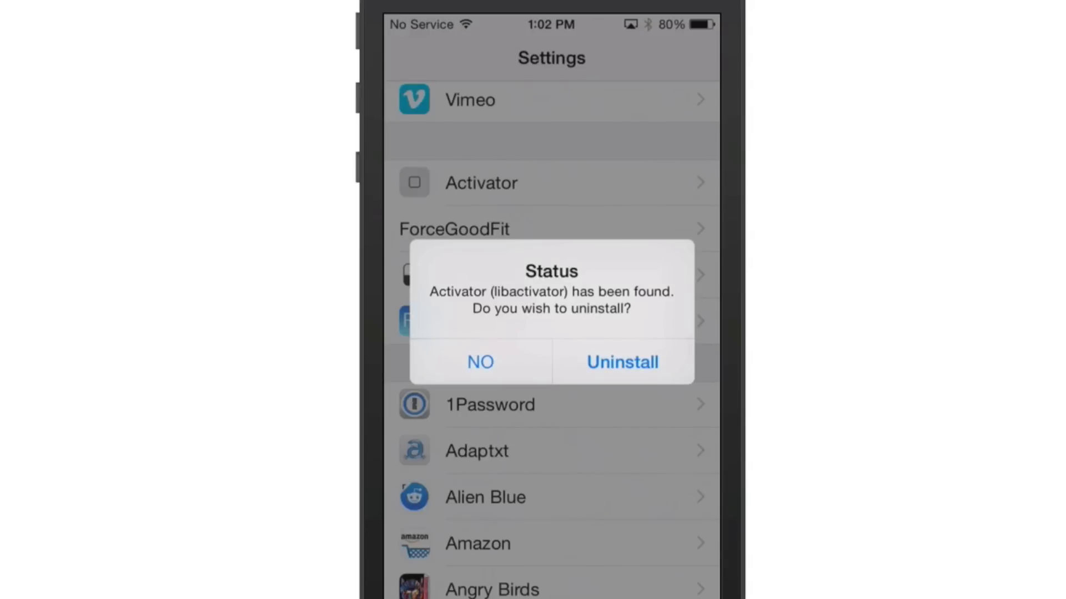
left_click(480, 362)
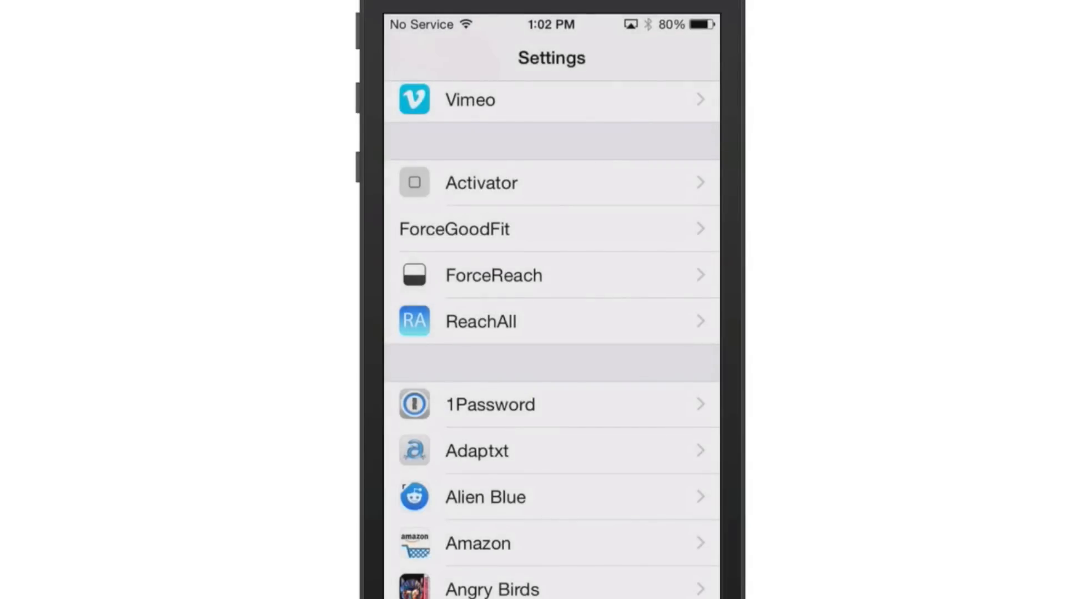